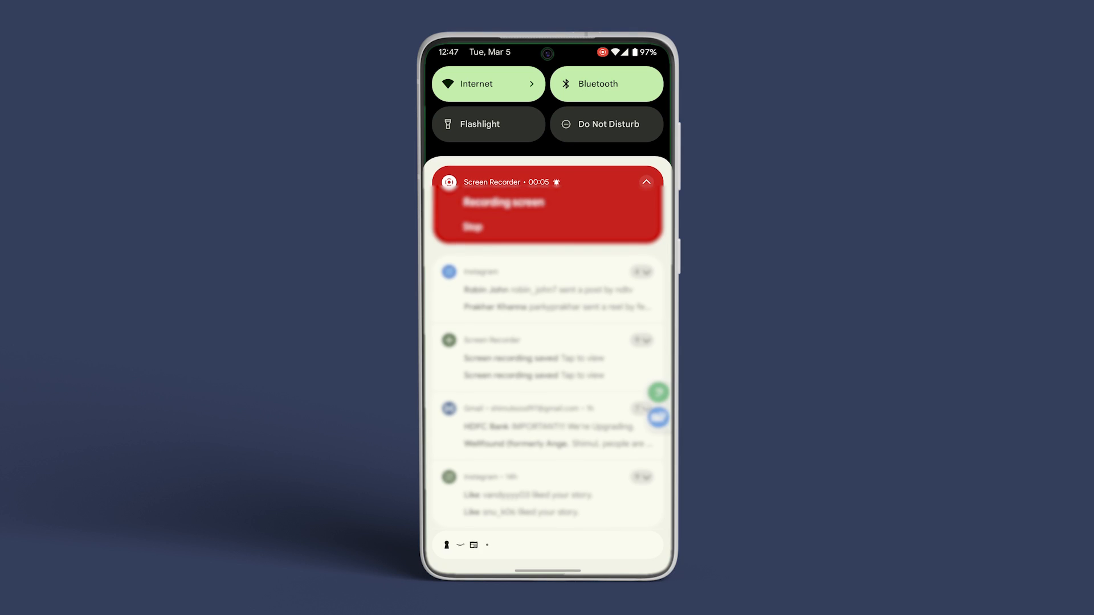
Turn on the Do Not Disturb tile in Android Quick Settings
{"action": "left_click", "coordinate": [607, 124]}
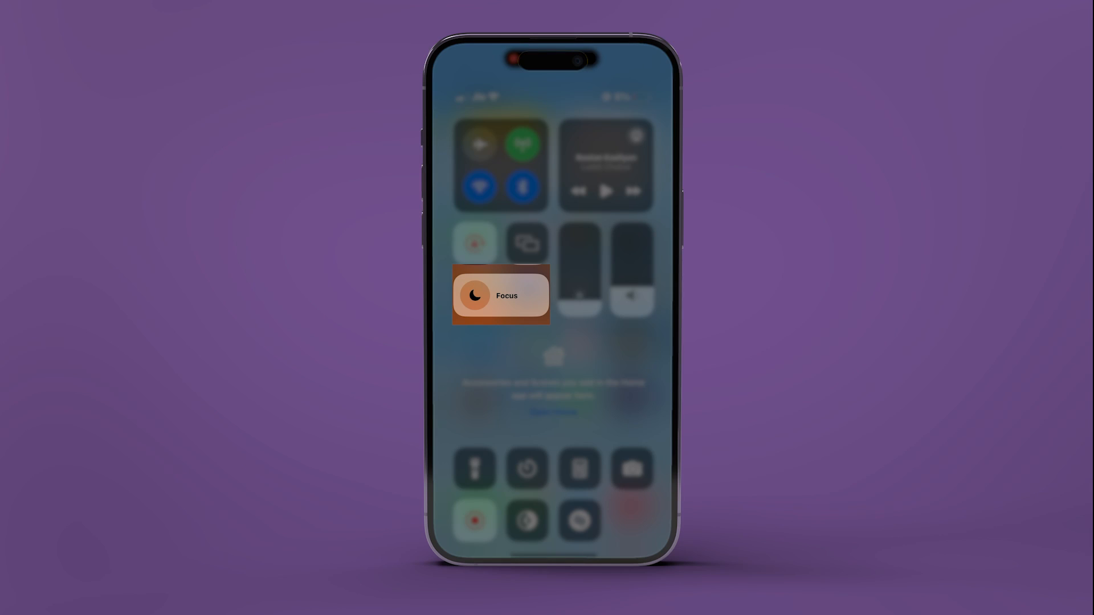
Enable the Do Not Disturb focus from the Focus list in Control Center
{"action": "left_click", "coordinate": [500, 295]}
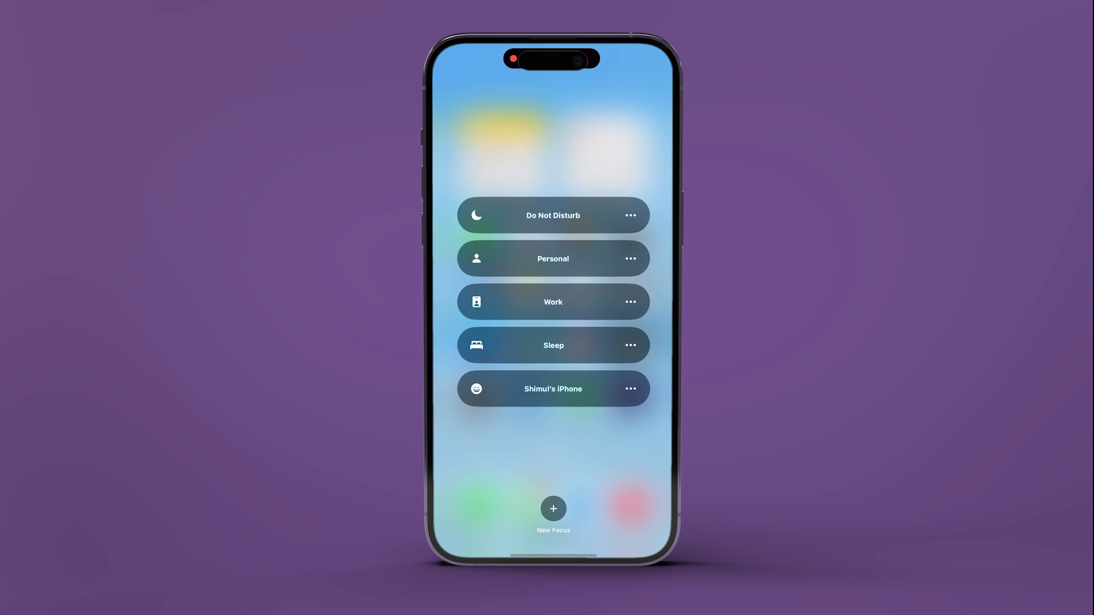
{"action": "left_click", "coordinate": [552, 216]}
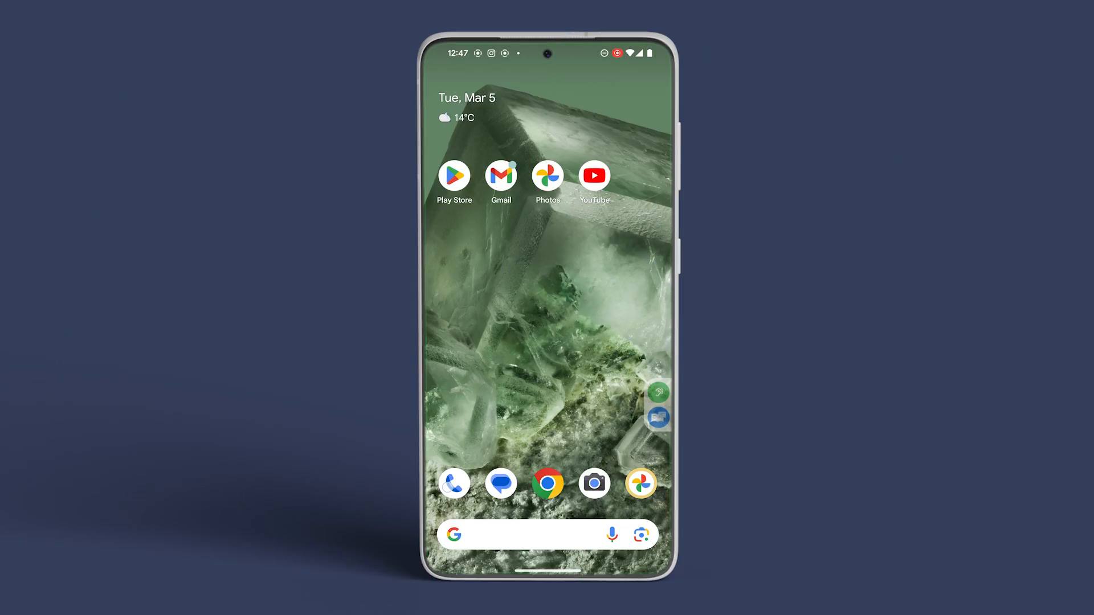
Turn on the Unknown toggle under Phone Settings > Blocked numbers
{"action": "left_click", "coordinate": [455, 484]}
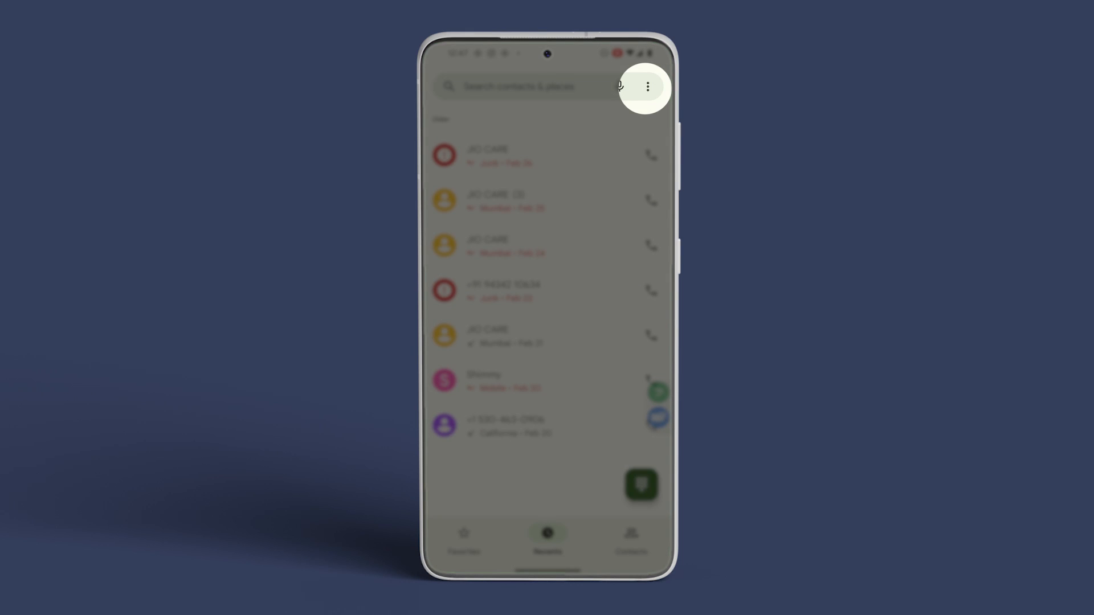
{"action": "left_click", "coordinate": [648, 86]}
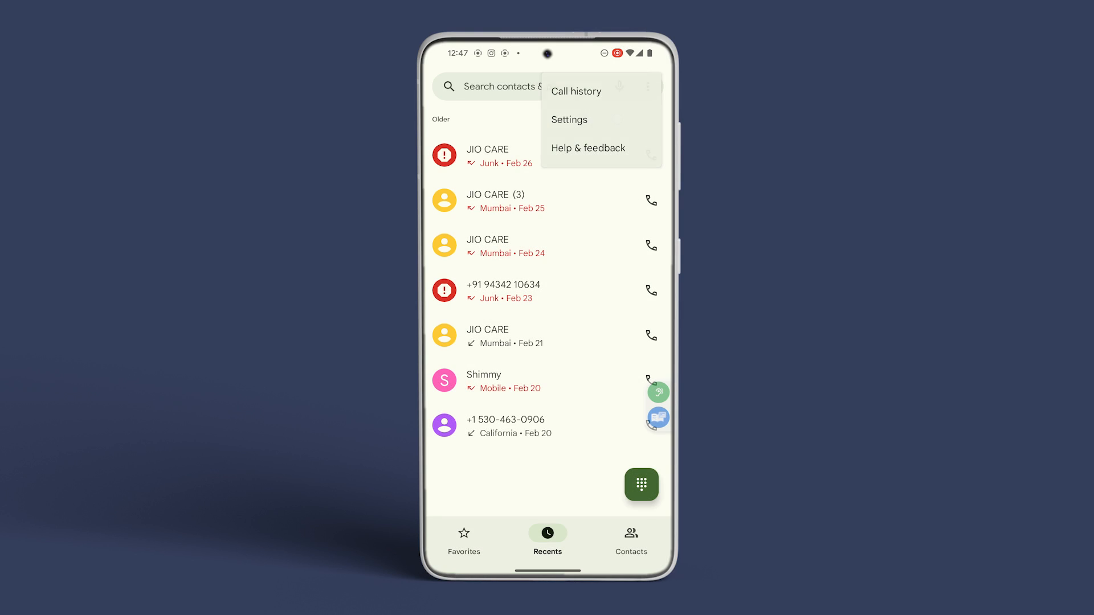
{"action": "left_click", "coordinate": [570, 120]}
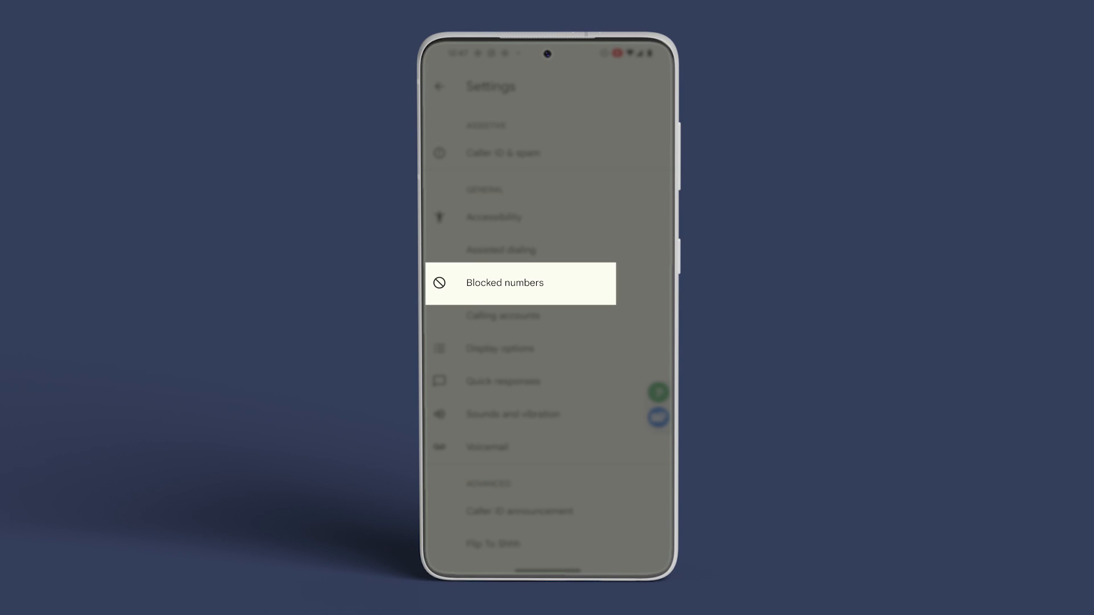
{"action": "left_click", "coordinate": [504, 283]}
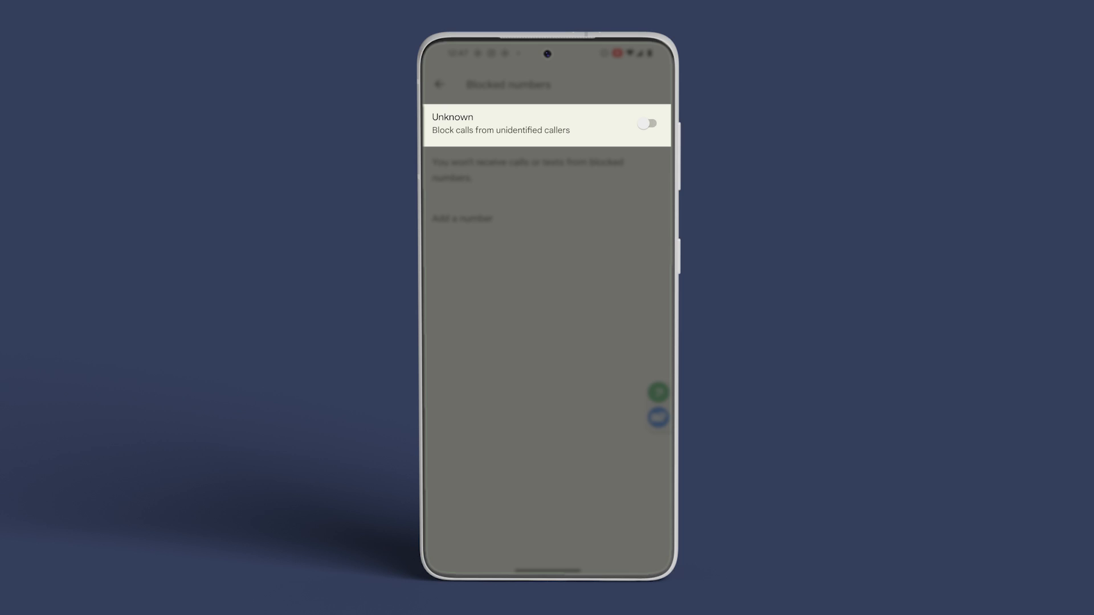
{"action": "left_click", "coordinate": [651, 123]}
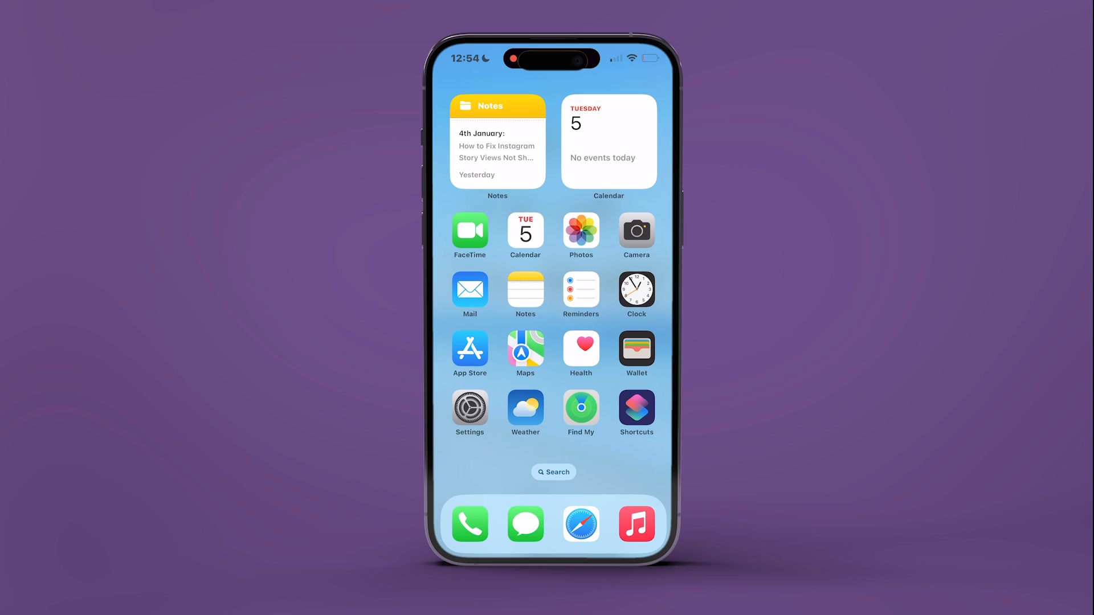
Open the Phone page in the iPhone's Settings app
{"action": "left_click", "coordinate": [470, 406]}
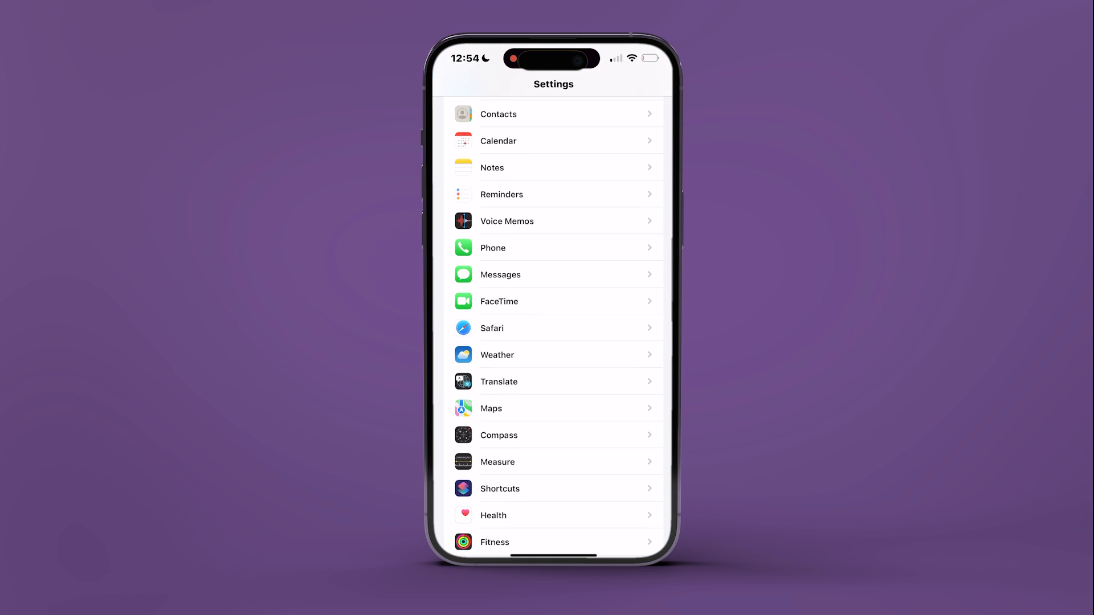
{"action": "left_click", "coordinate": [493, 248]}
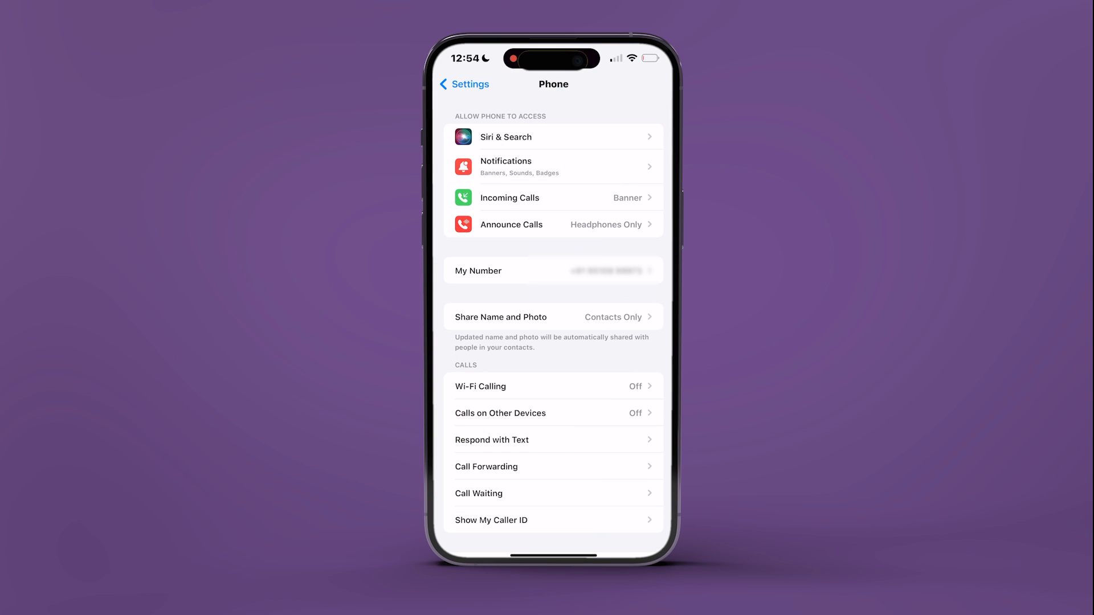